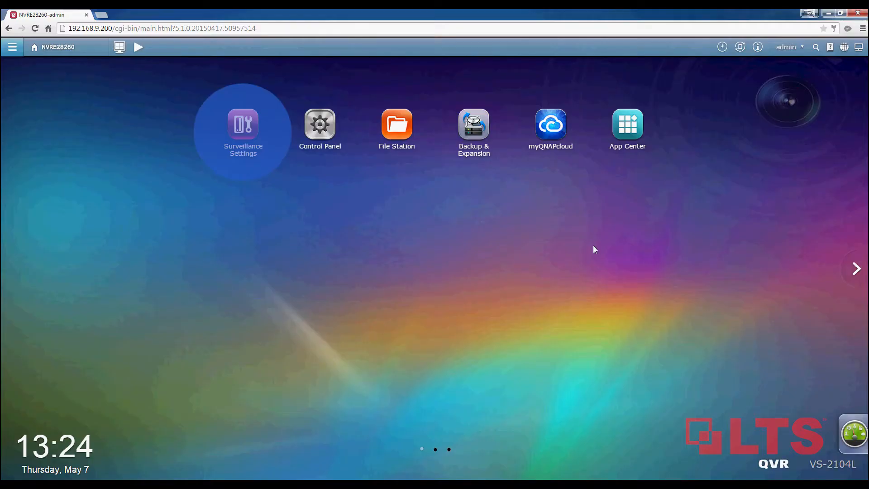
mouse_move(591, 252)
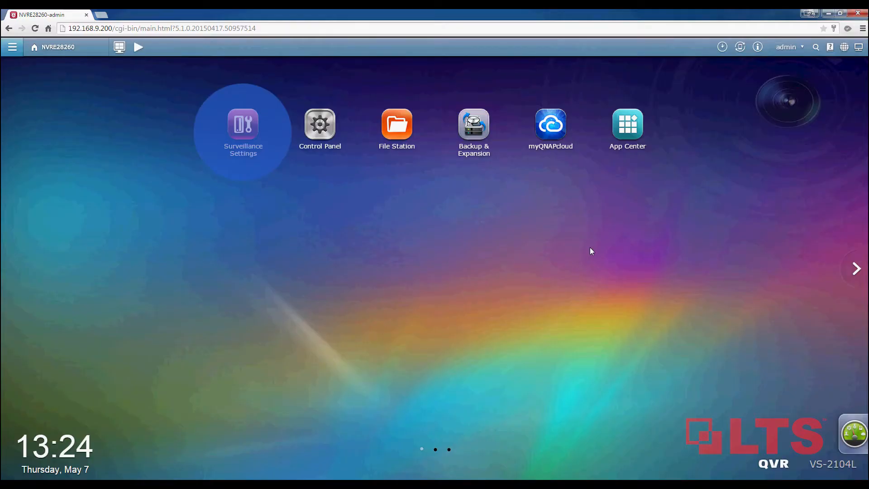
mouse_move(243, 123)
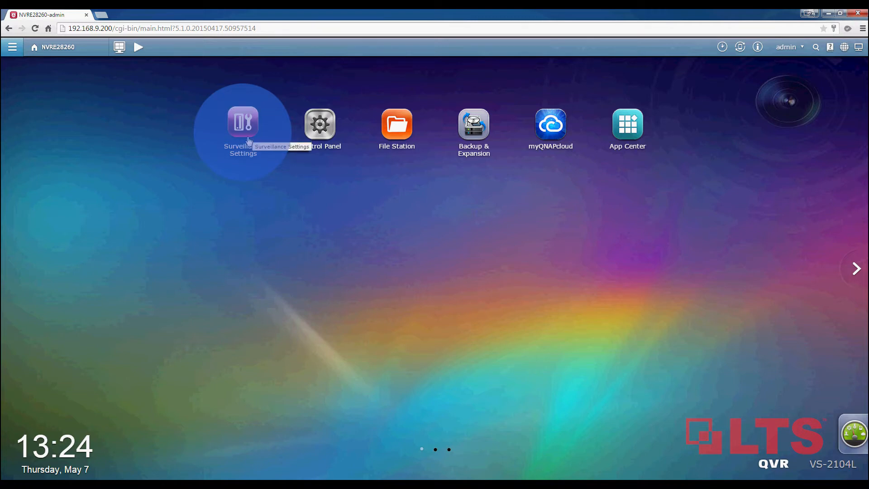
- Open Surveillance Settings and show the Camera Configuration list of four empty channels
click(242, 123)
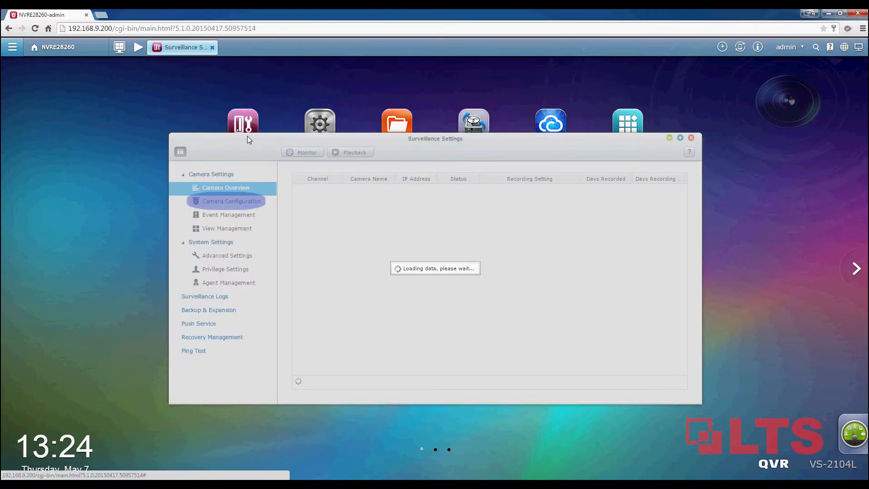
click(232, 201)
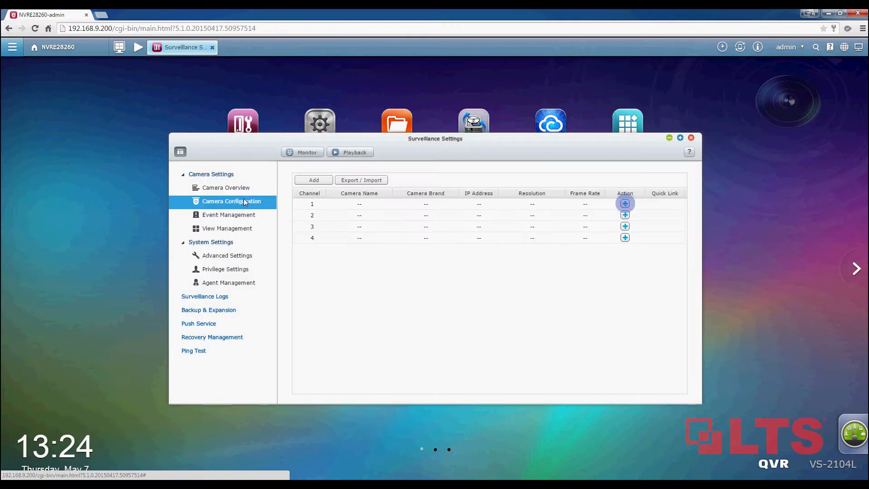
mouse_move(625, 203)
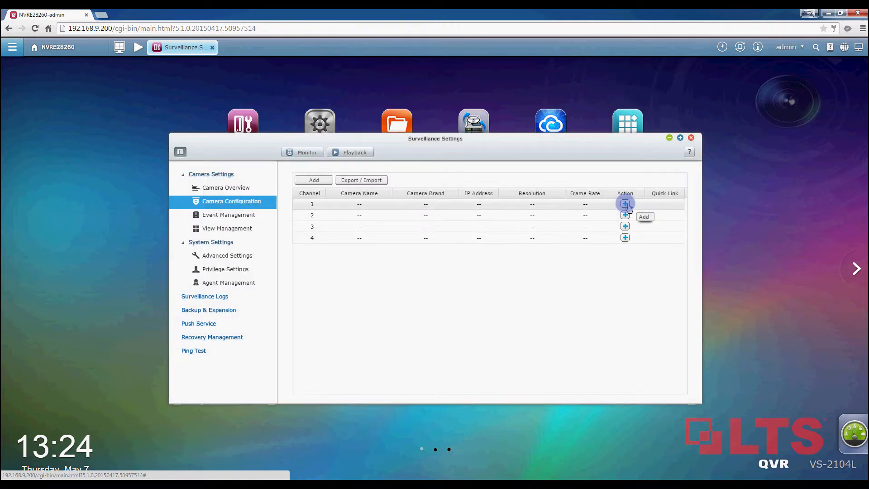
- Add a camera to channel 1 without auto-search, choosing brand LTS and model LTS CMIP3032
click(625, 203)
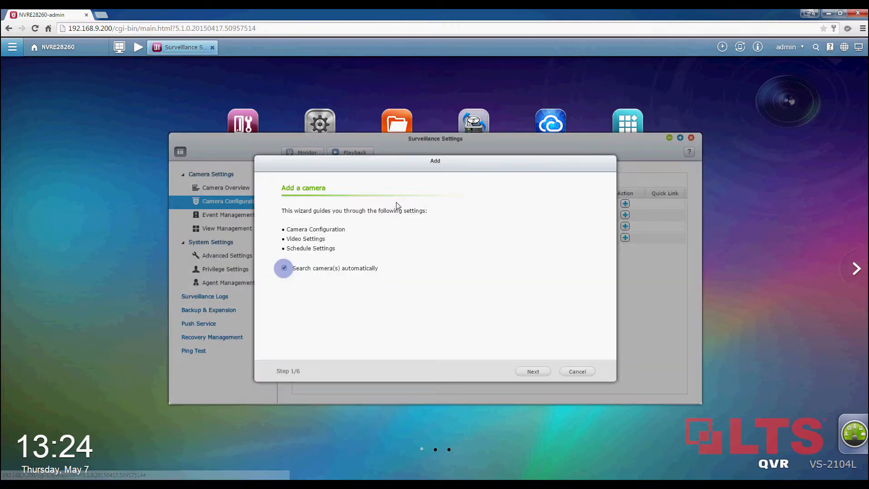
click(284, 268)
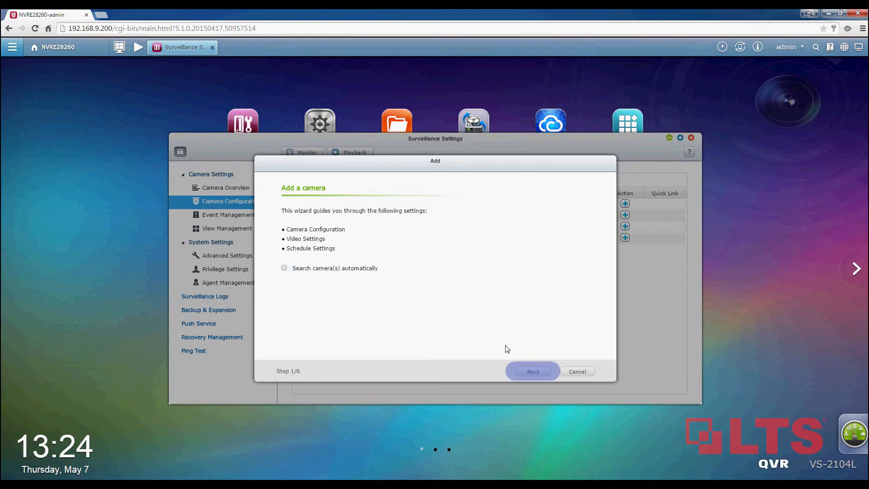
click(531, 371)
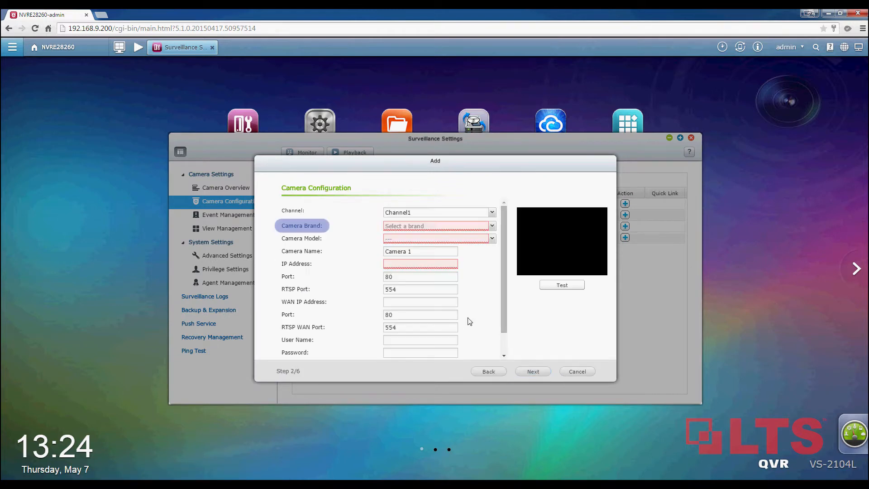
click(438, 225)
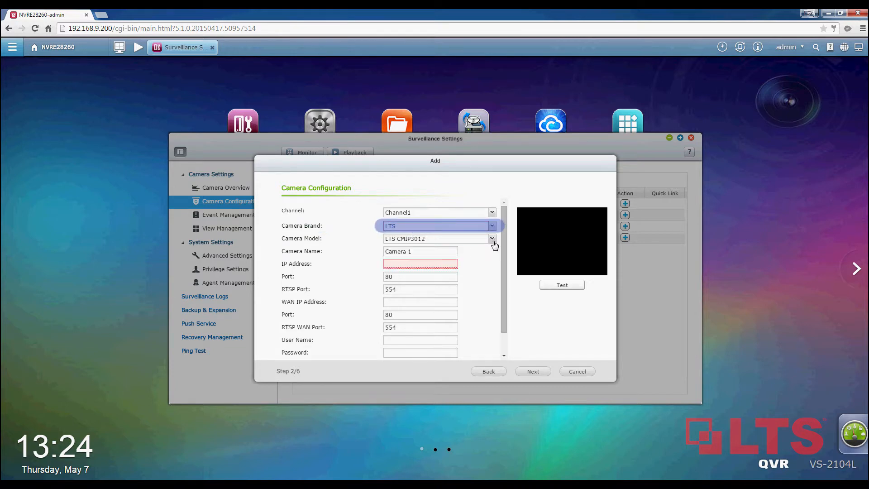
click(491, 239)
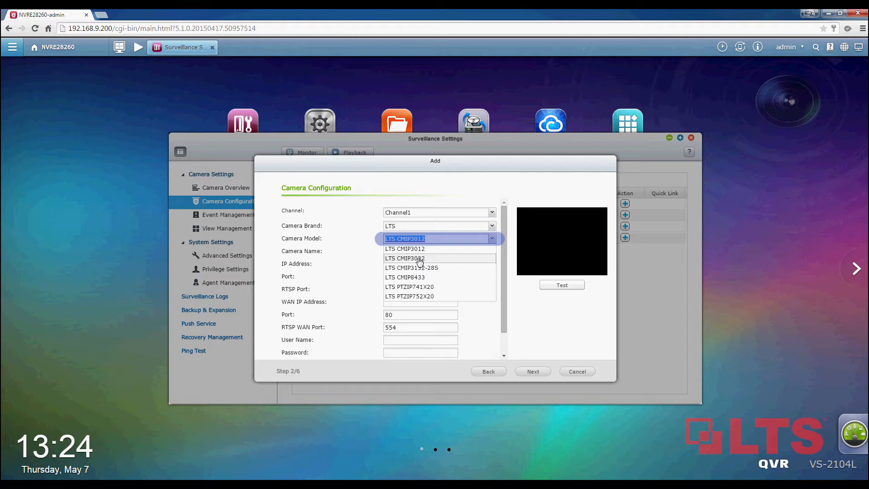
mouse_move(405, 259)
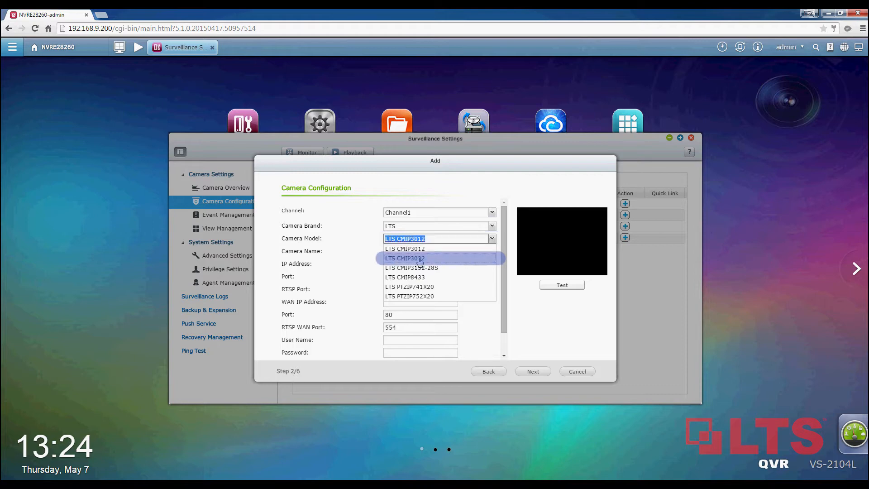
click(405, 258)
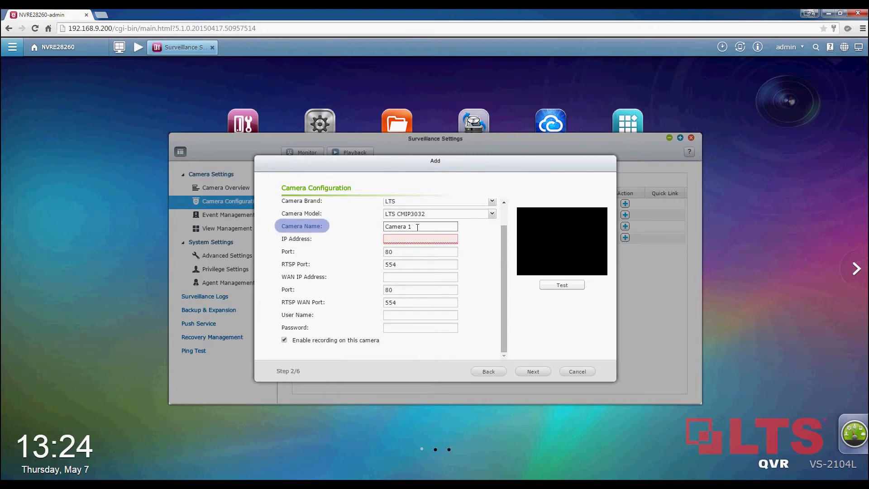
- Enter name CMIP3032, IP 192.168.9.205, WAN IP 192.168.9.1, and user admin with password
text(CMIP3)
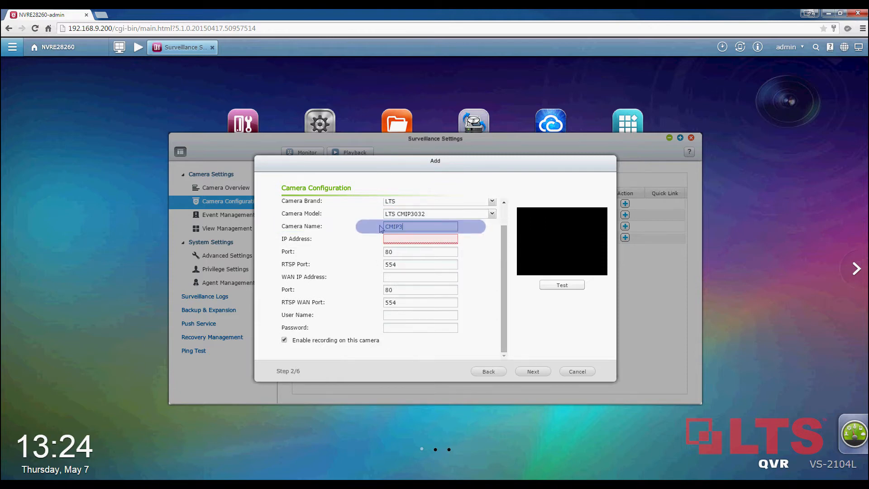
text(192.168.9.205)
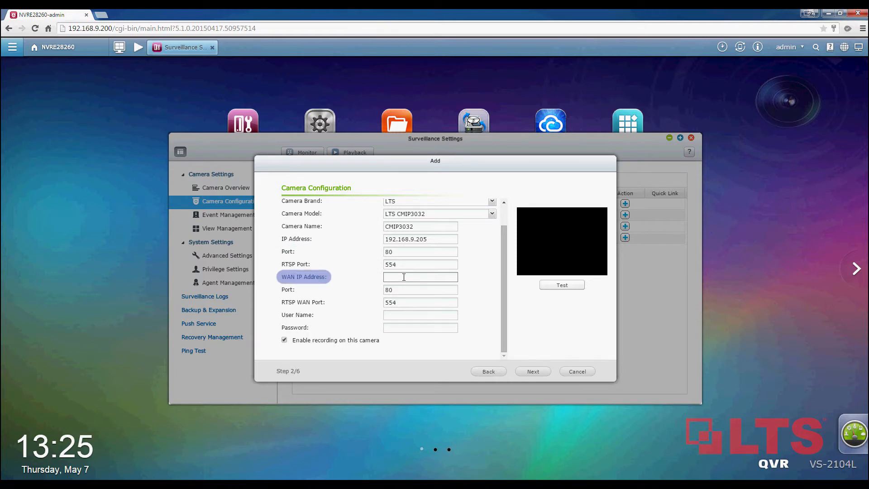
text(192.168.9.1)
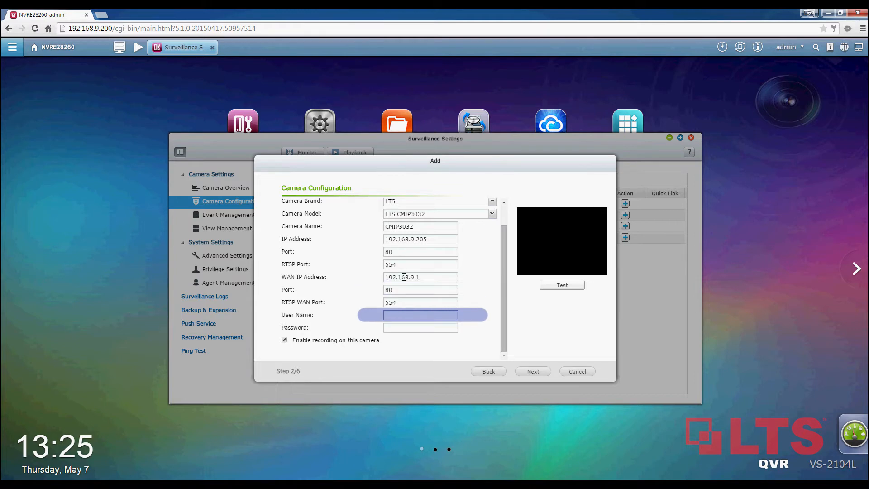
text(admin)
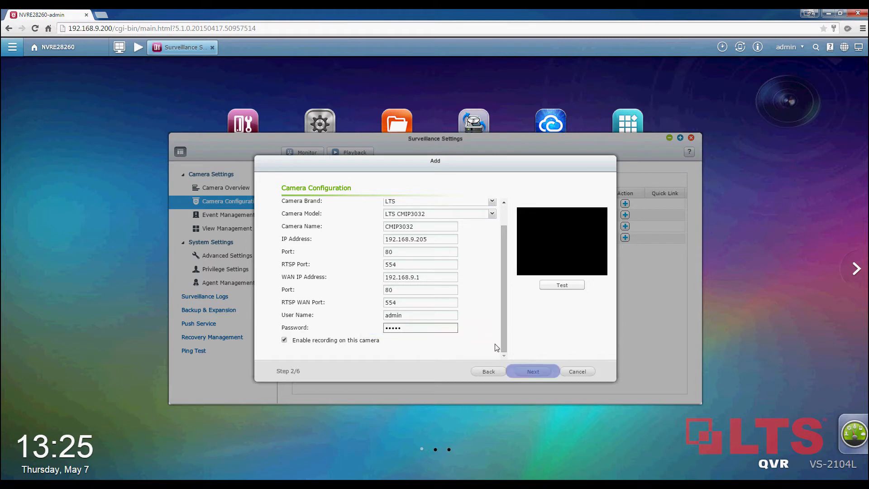
click(532, 371)
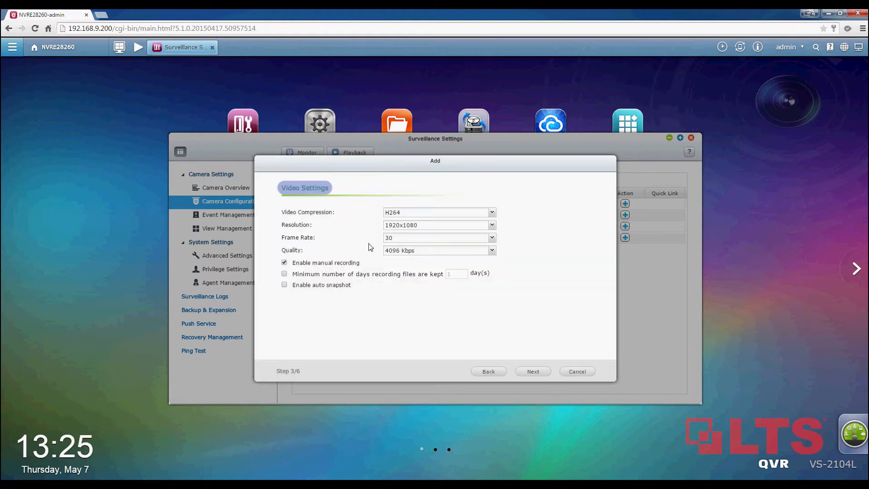
- Keep default video, schedule and confirmation settings until CMIP3032 is added successfully
click(438, 225)
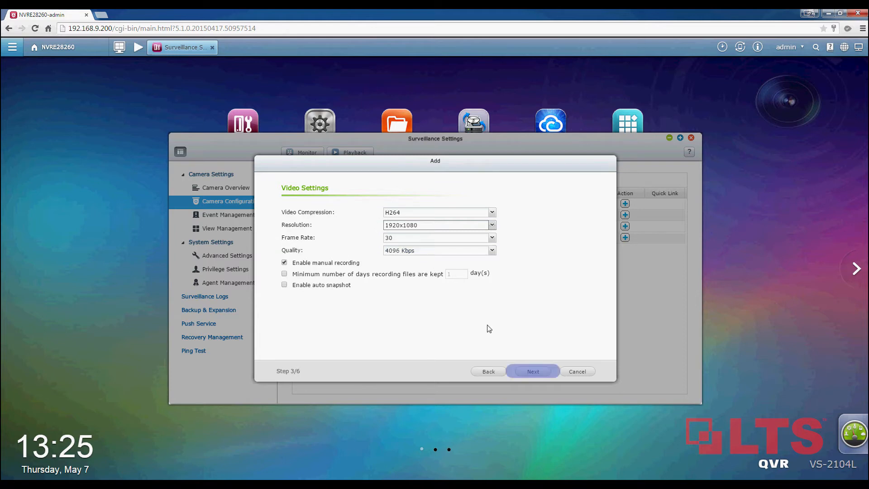
click(532, 372)
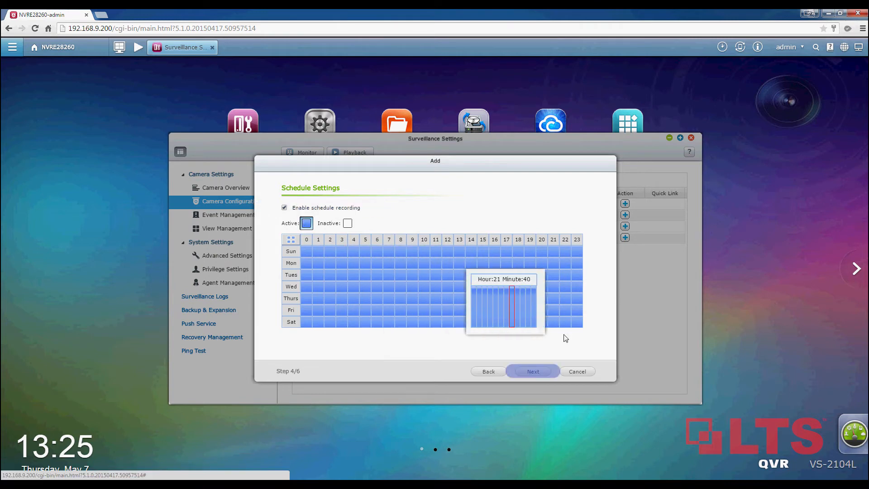
click(533, 371)
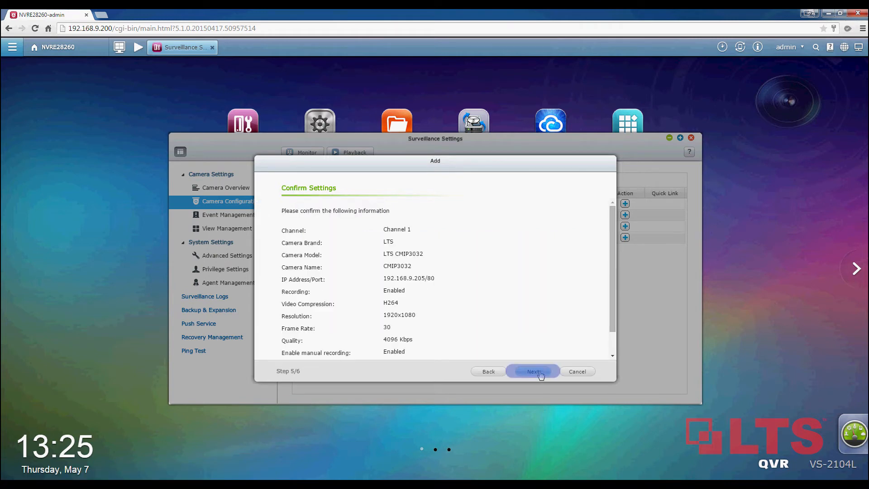
mouse_move(474, 285)
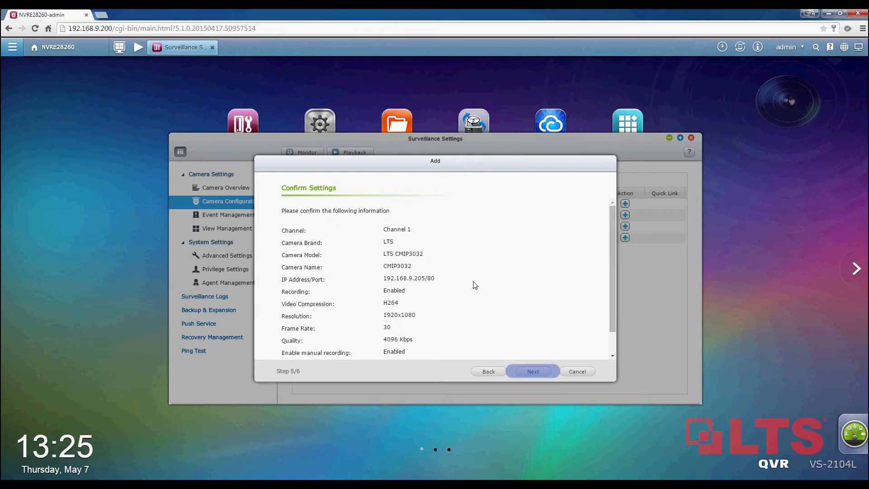
click(532, 372)
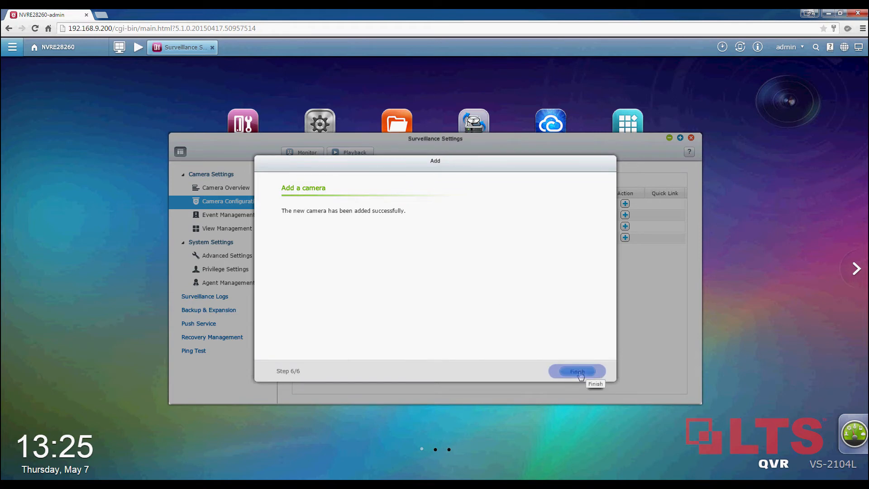
- Enable motion-triggered alarm recording for CMIP3032 with no schedule restriction, and apply it
click(577, 370)
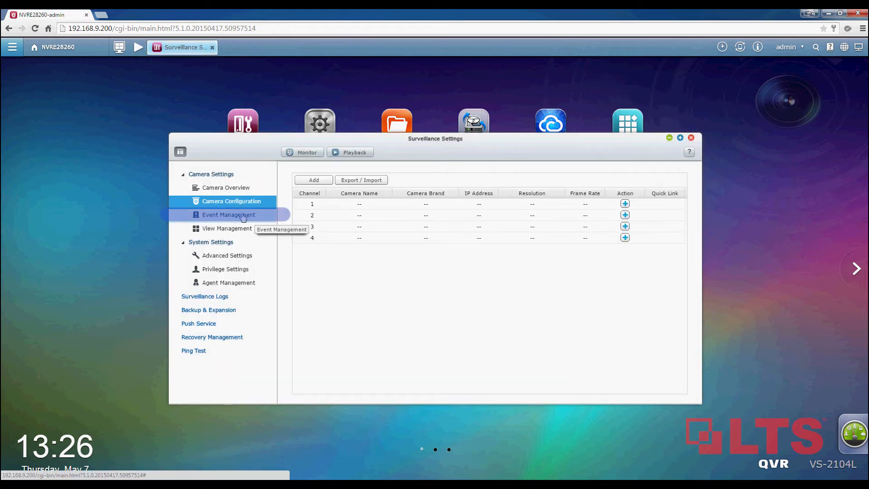
mouse_move(215, 218)
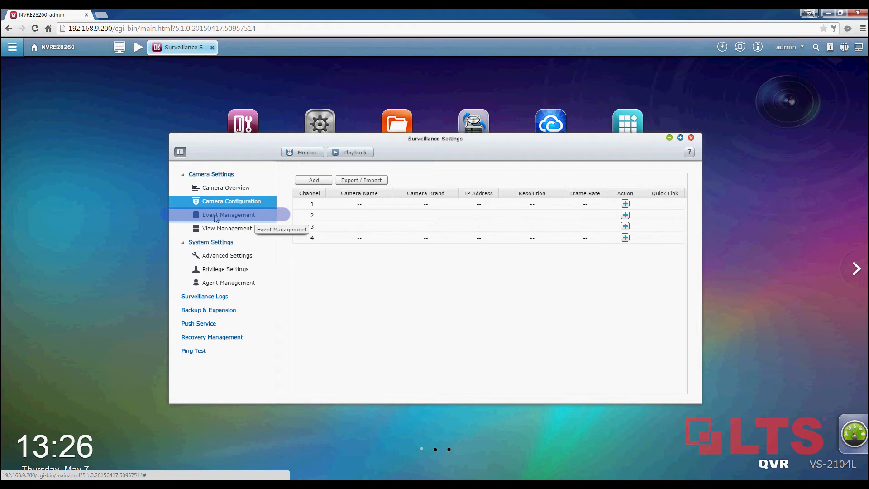
click(228, 215)
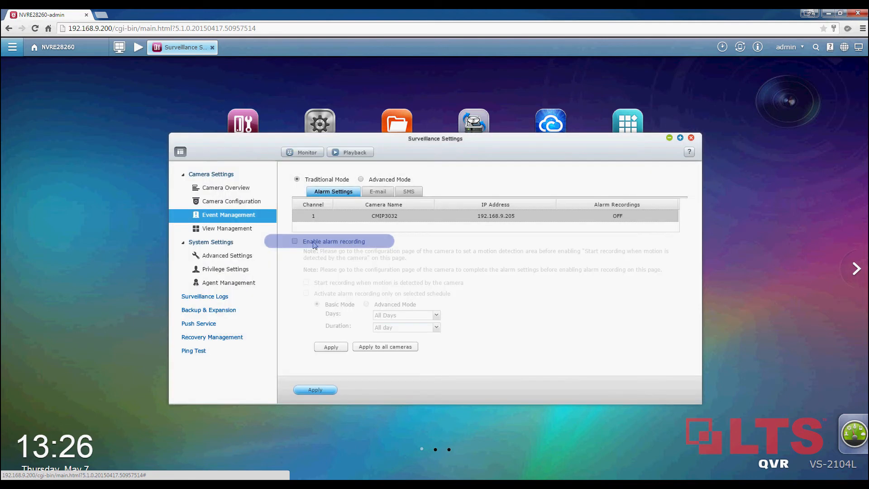
click(294, 241)
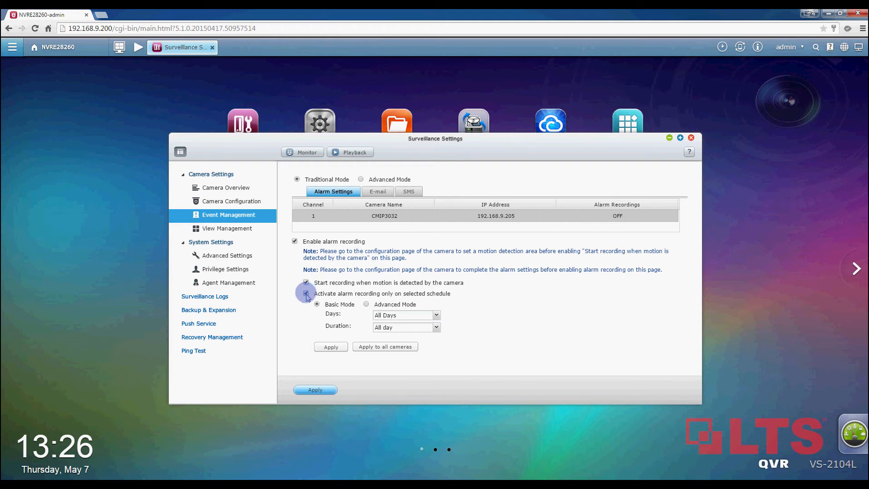
click(306, 293)
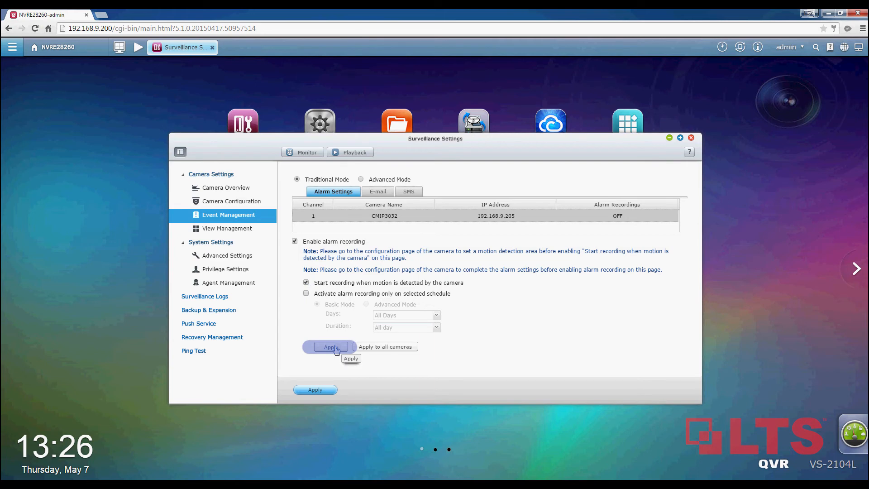
click(331, 347)
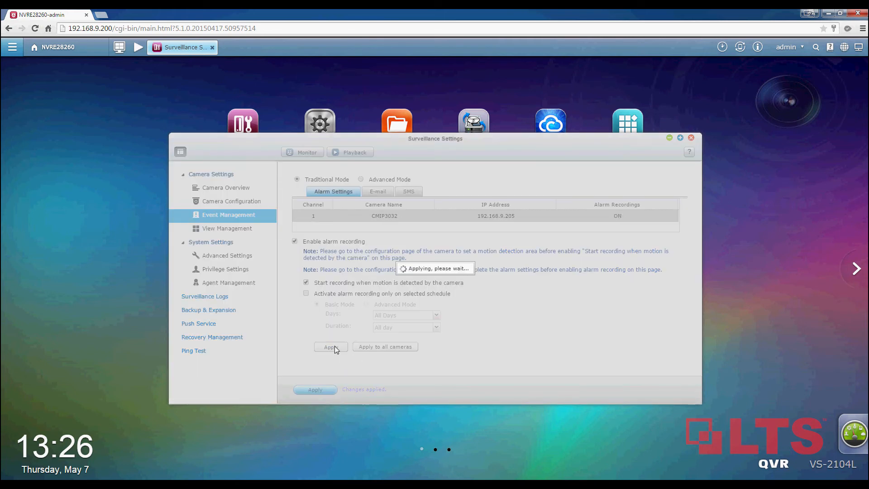
- Check Camera Overview that CMIP3032 on channel 1 is connected and recording, then open Monitor
click(226, 187)
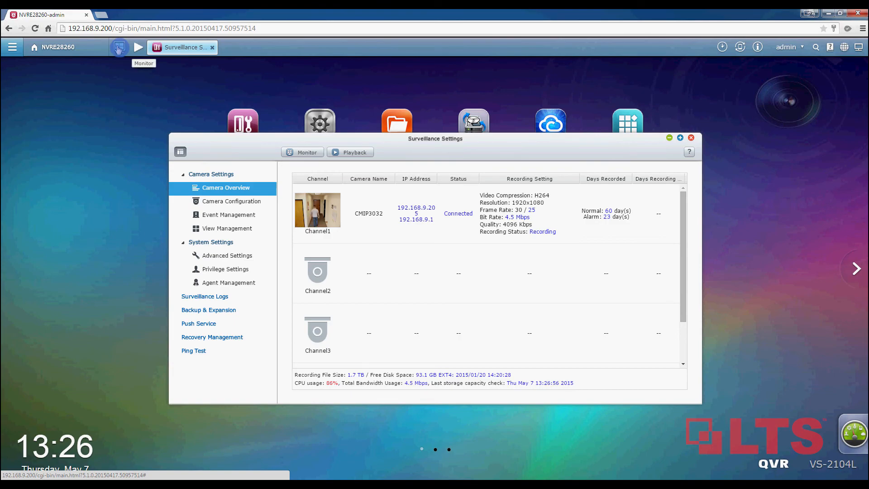
click(119, 47)
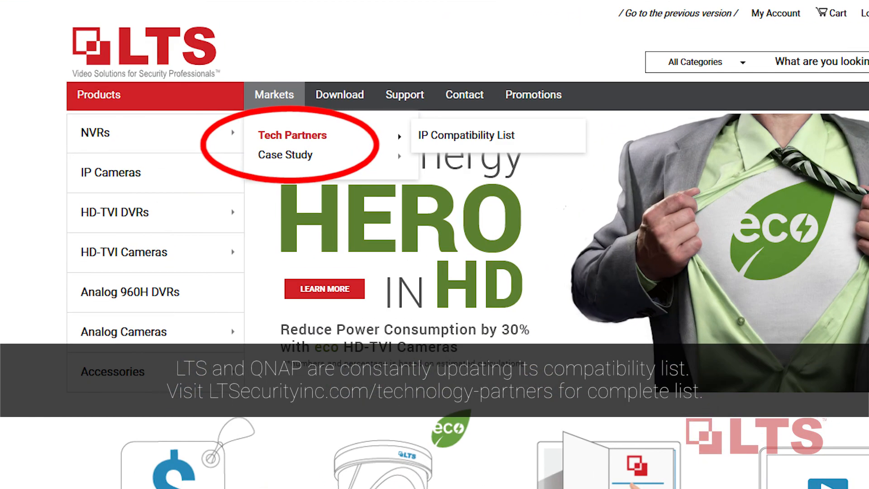
- Open the LTS IP Compatibility List showing QNAP-compatible models such as CMIP3032
click(466, 135)
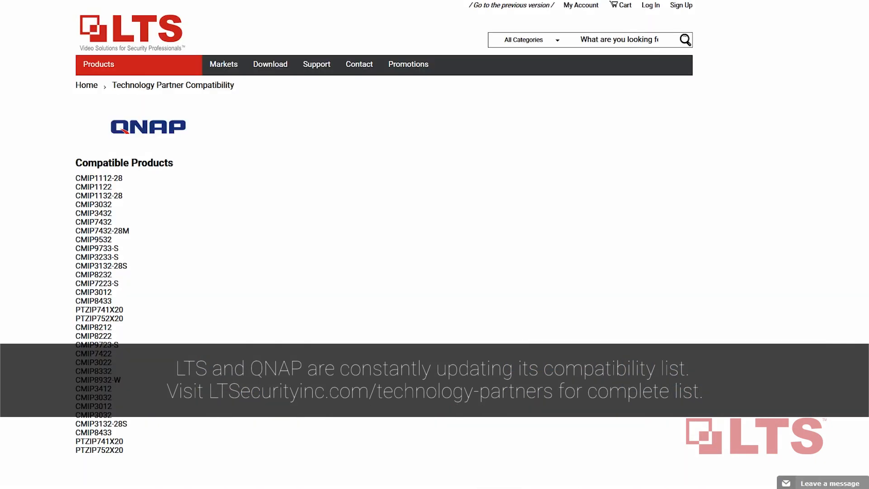